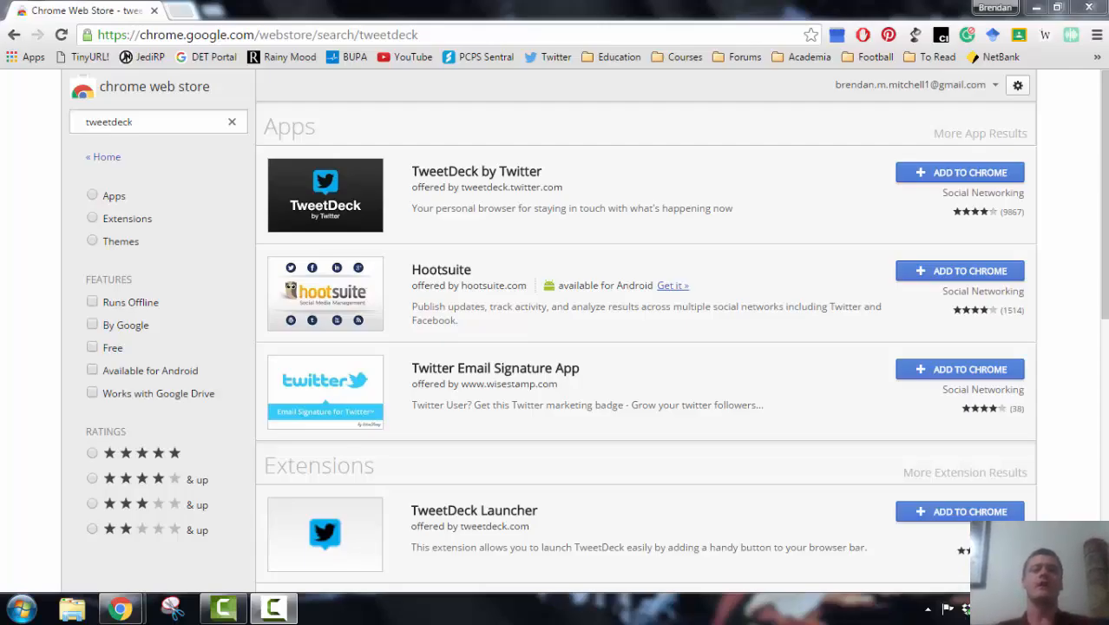
mouse_move(446, 191)
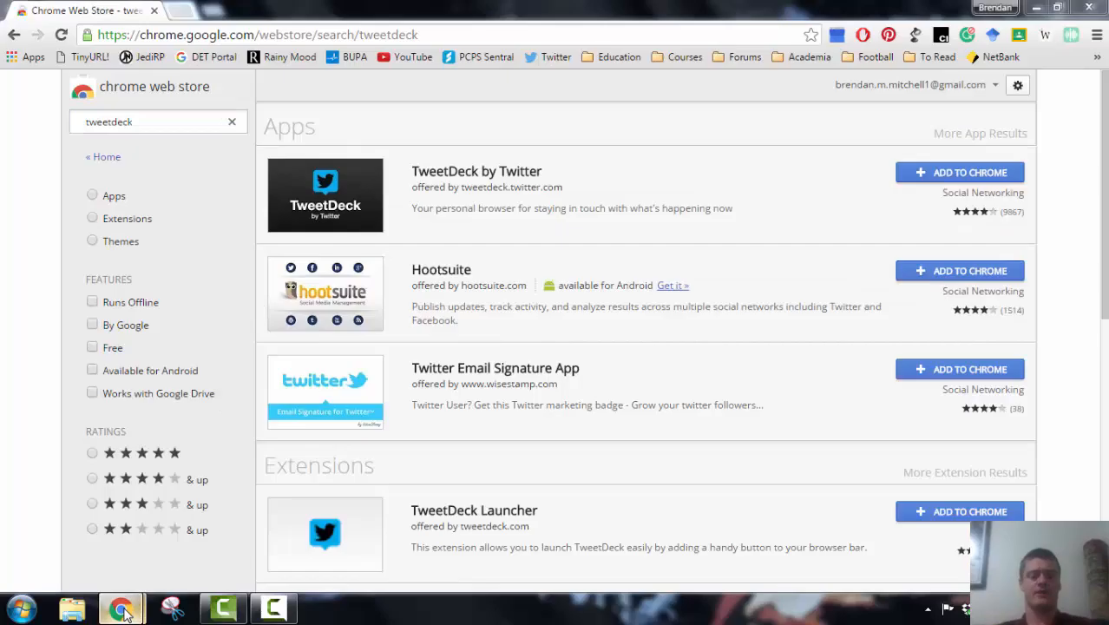
Bring the Chrome window forward and log in to TweetDeck.
left_click(477, 171)
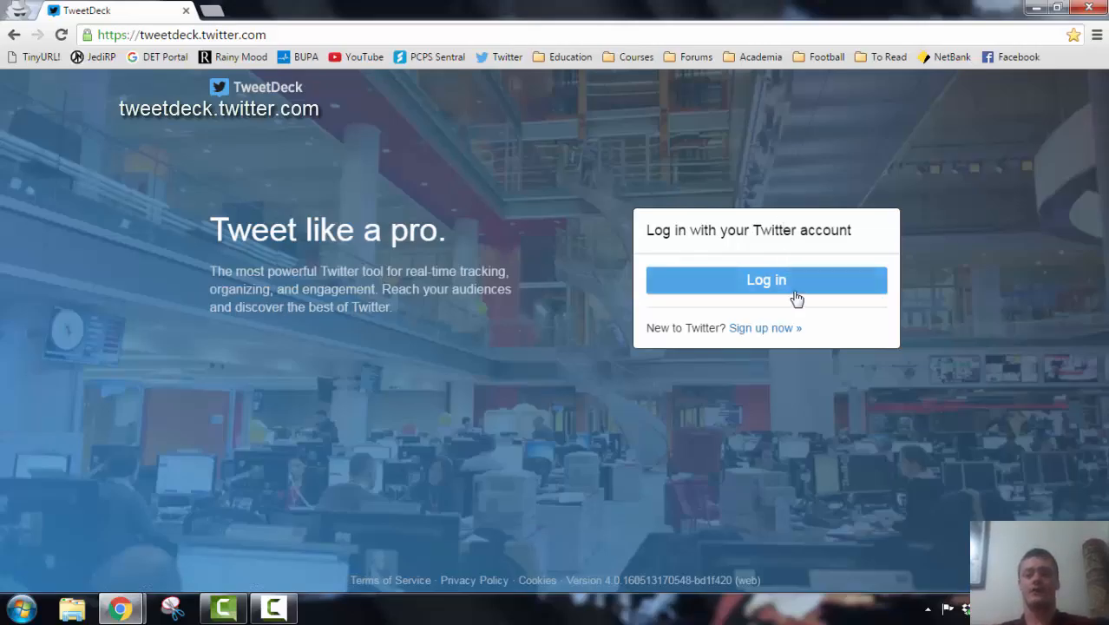
left_click(765, 280)
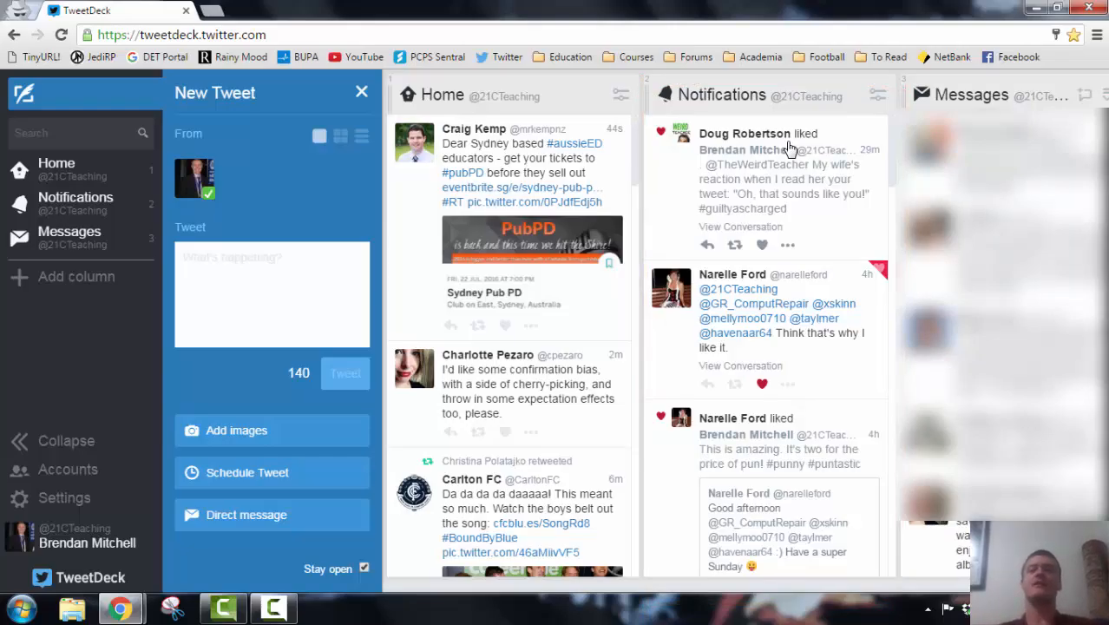
mouse_move(998, 92)
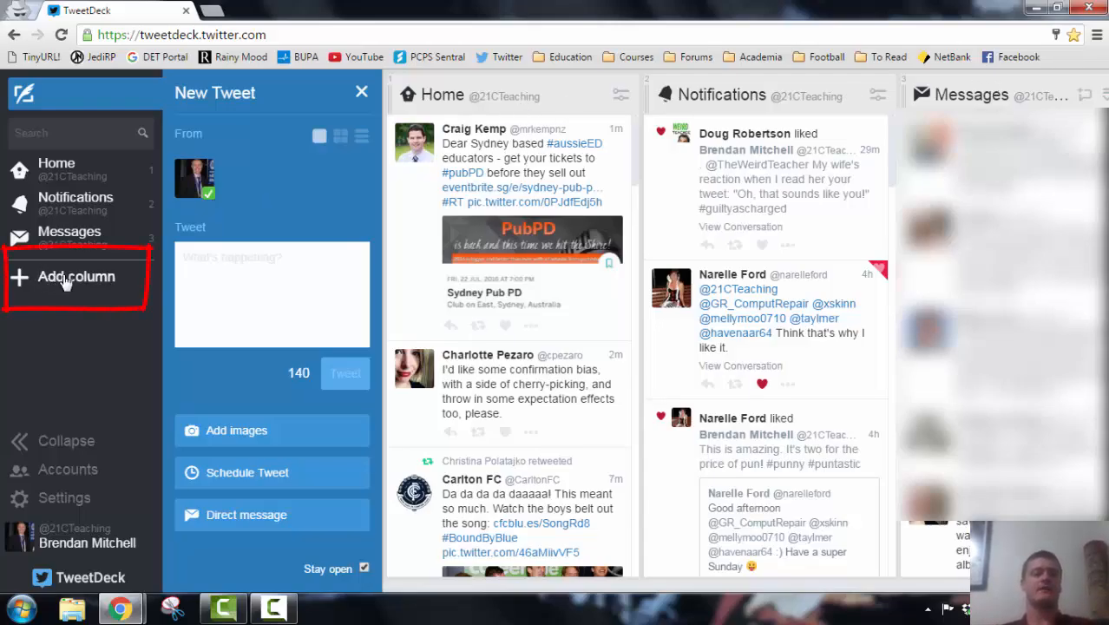
Open the Choose column type dialog from the Add column button.
left_click(76, 276)
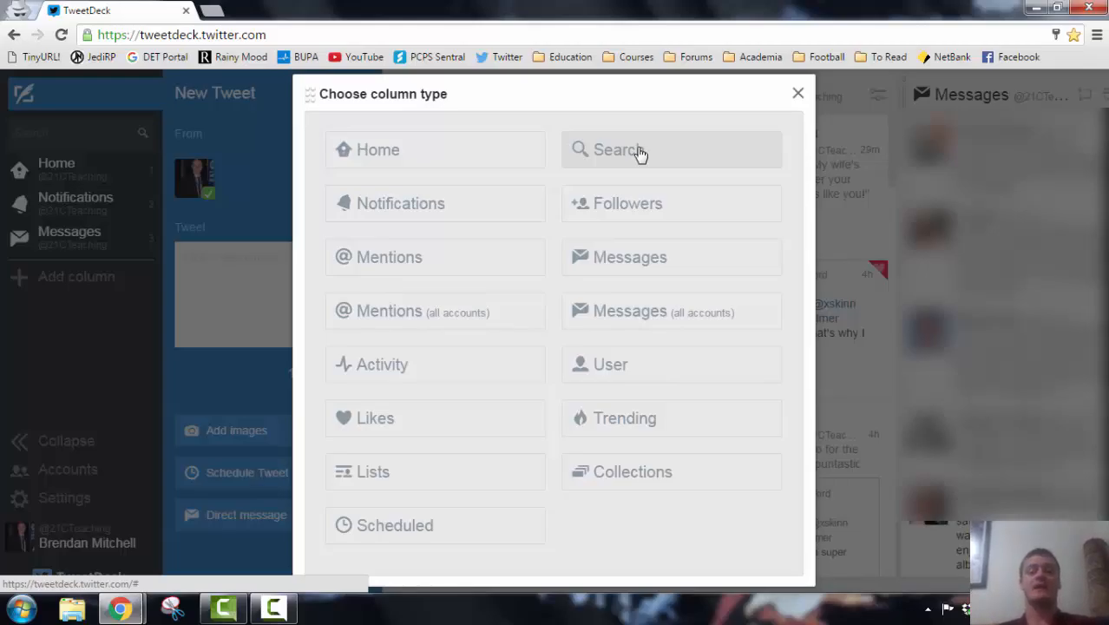
mouse_move(646, 326)
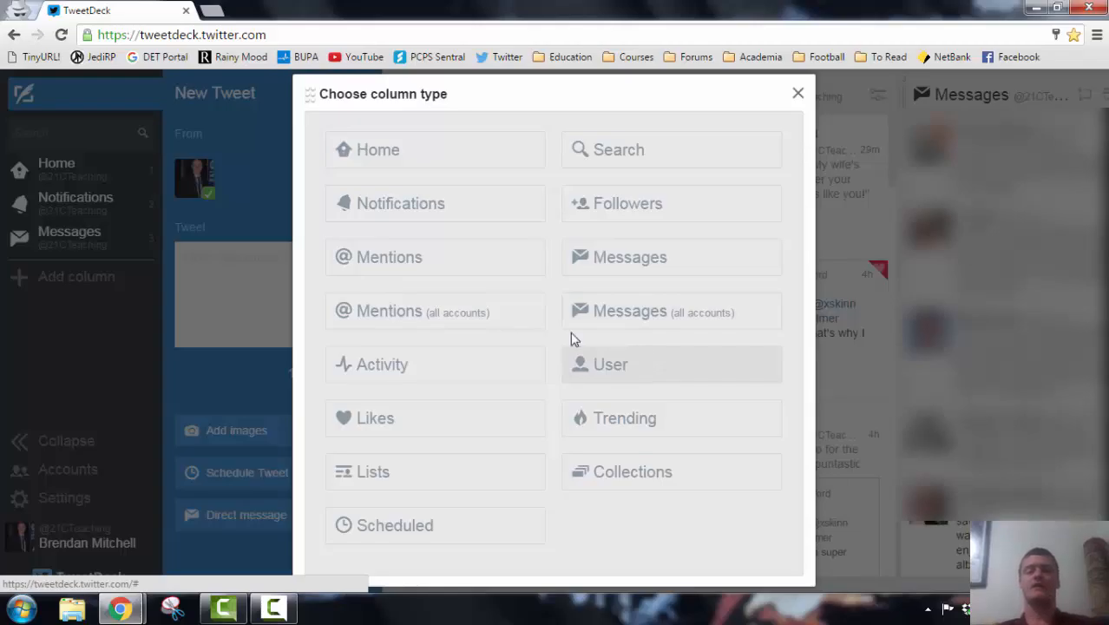
mouse_move(447, 256)
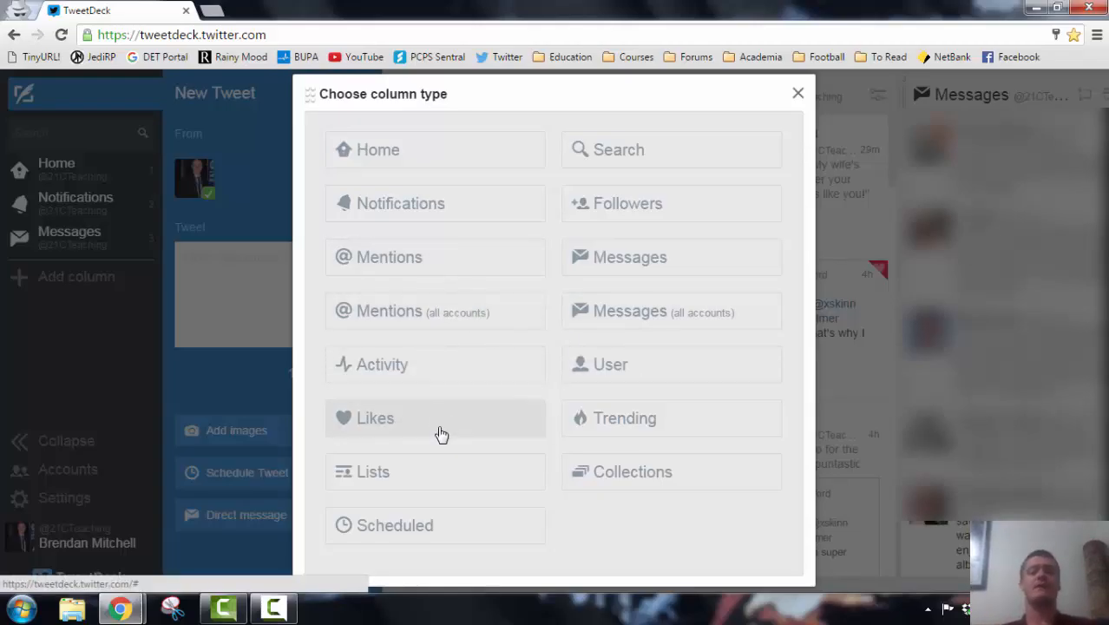
mouse_move(420, 462)
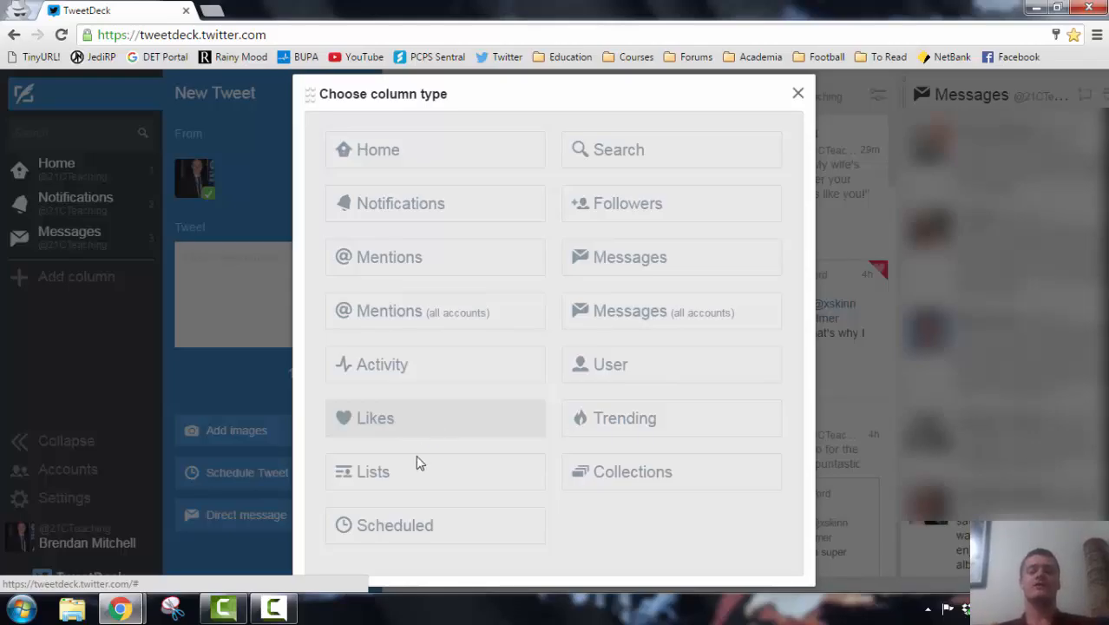
mouse_move(403, 482)
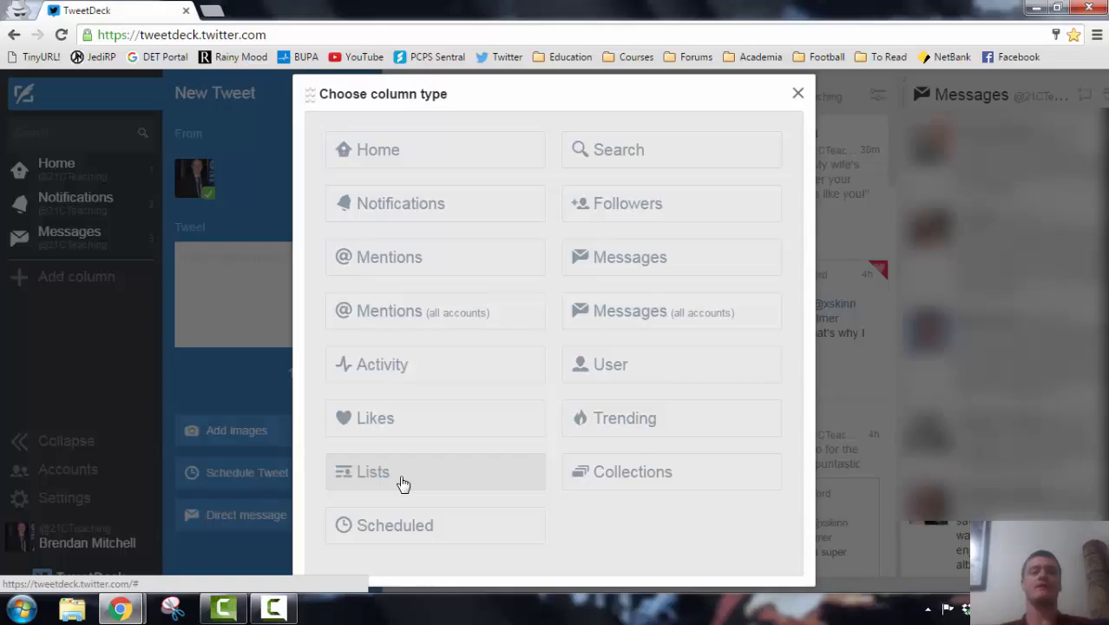
mouse_move(667, 150)
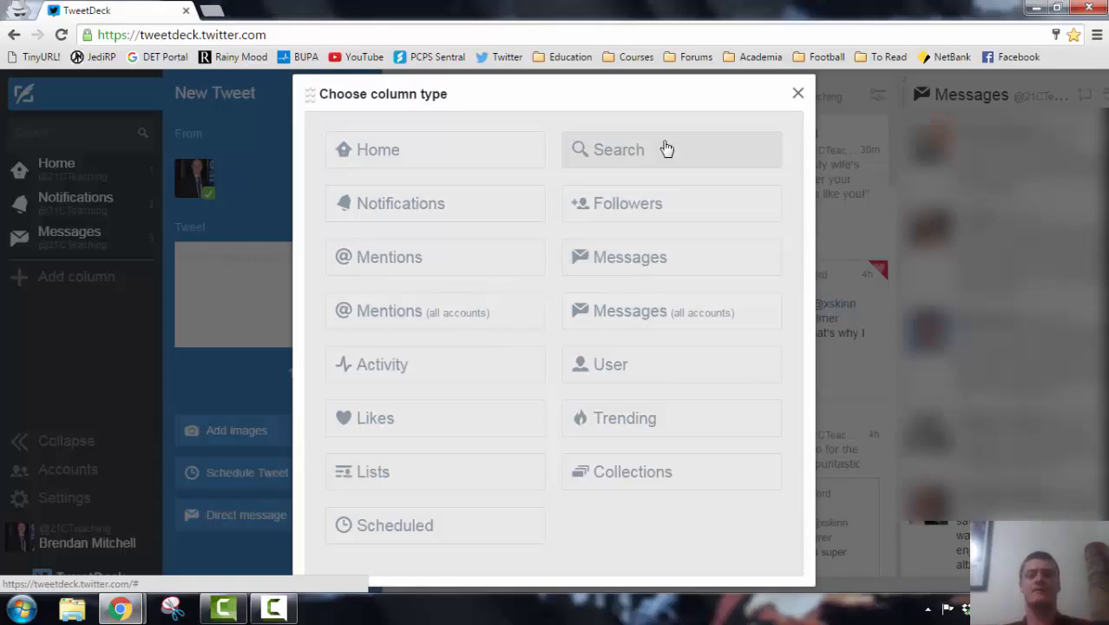
Add a Search column for #satchatoz picked from the search history.
left_click(797, 93)
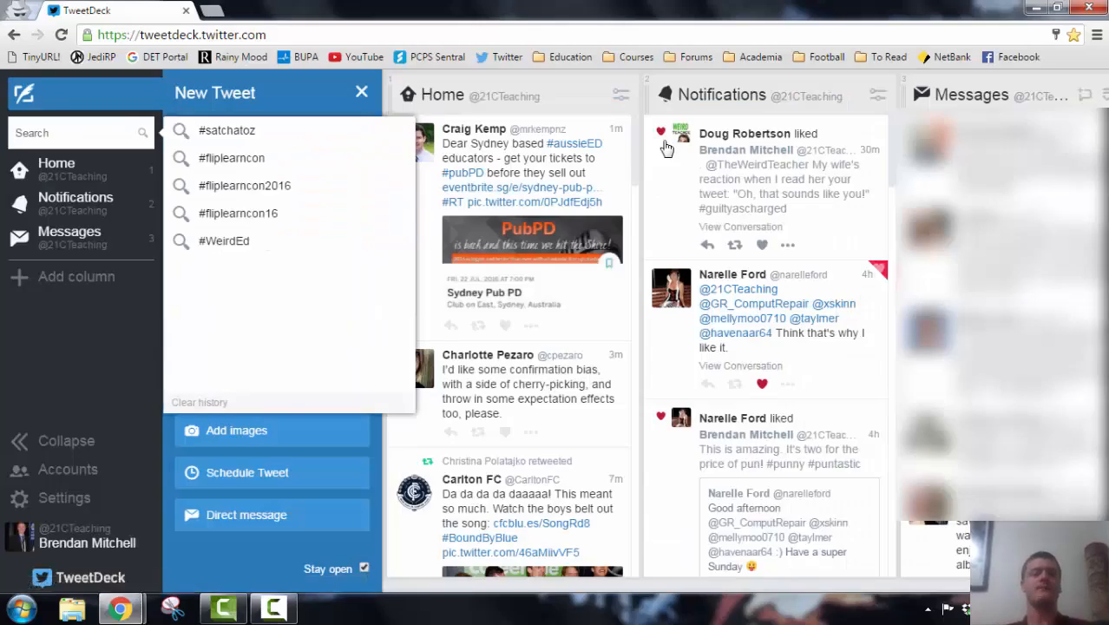
mouse_move(232, 157)
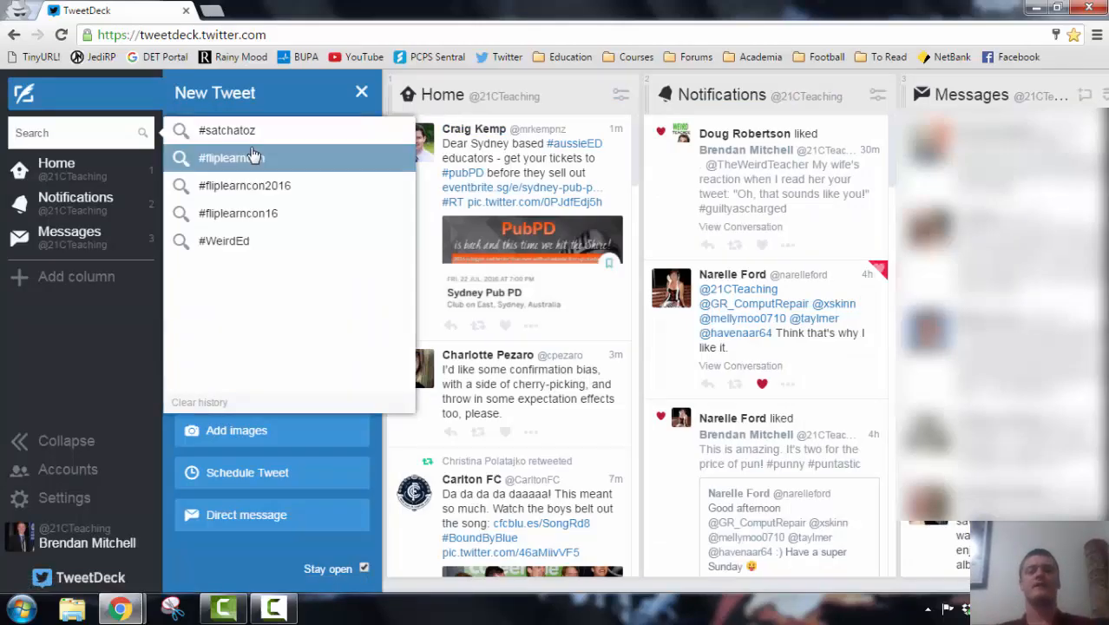
mouse_move(282, 130)
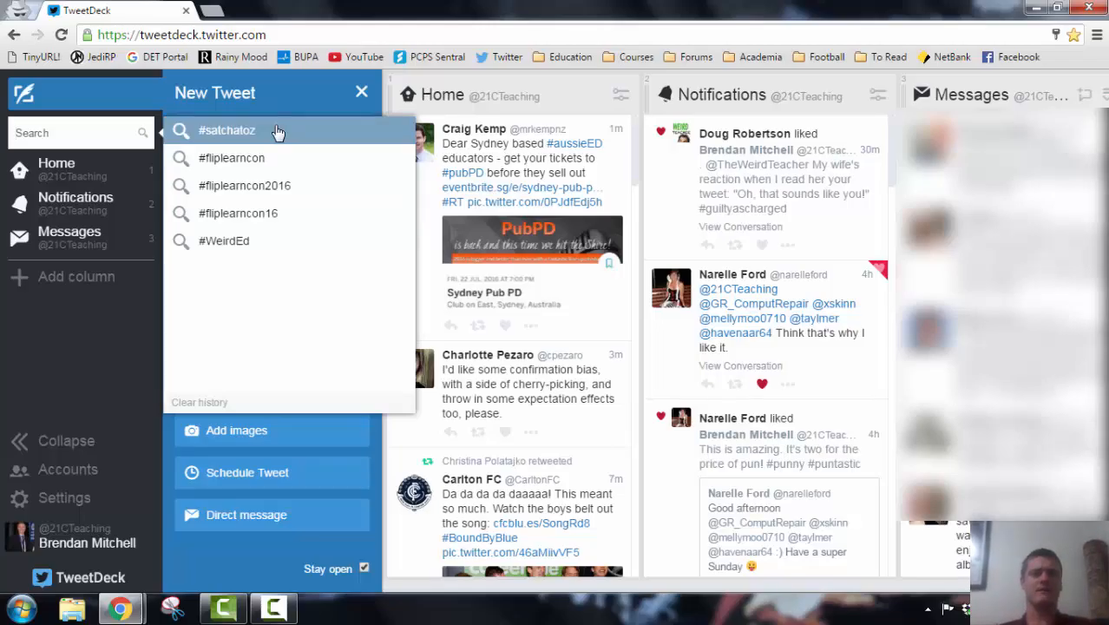
left_click(227, 130)
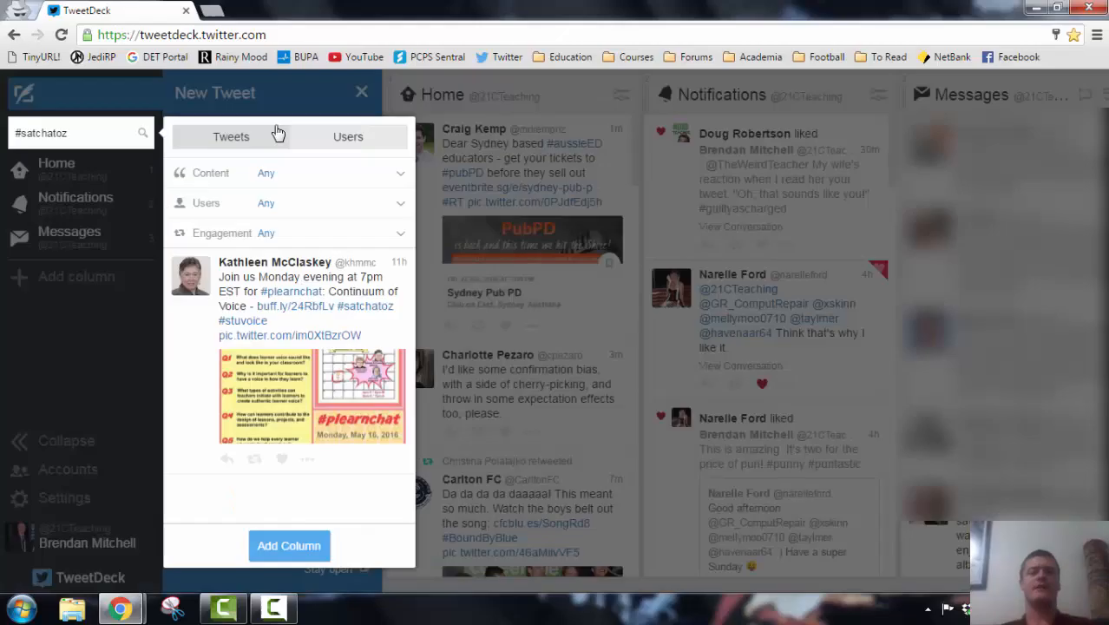
mouse_move(251, 197)
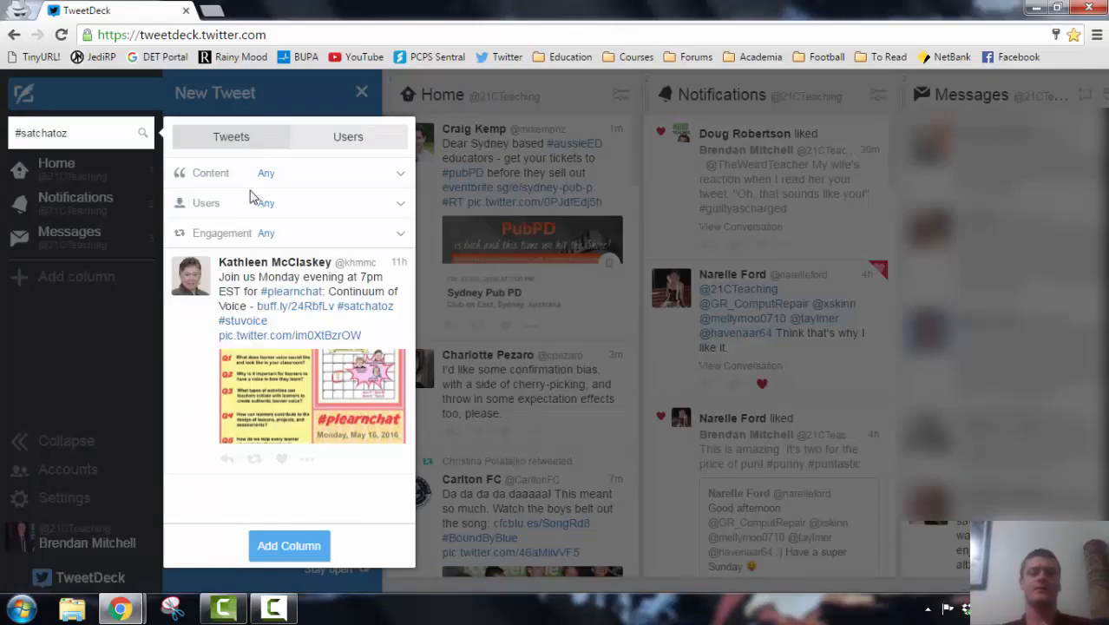
mouse_move(304, 233)
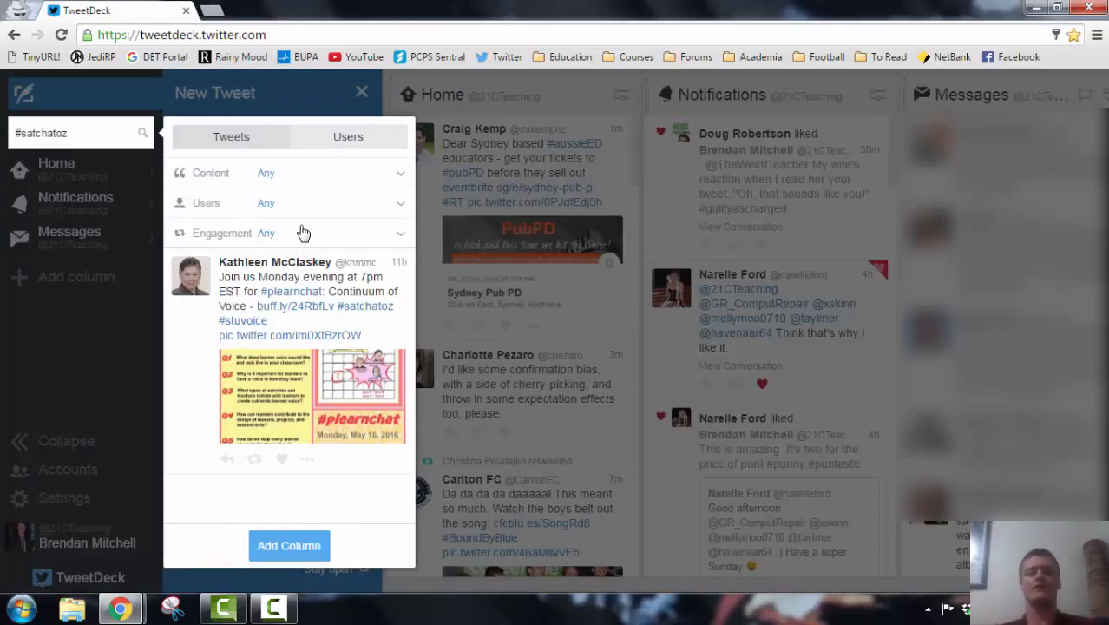
left_click(289, 545)
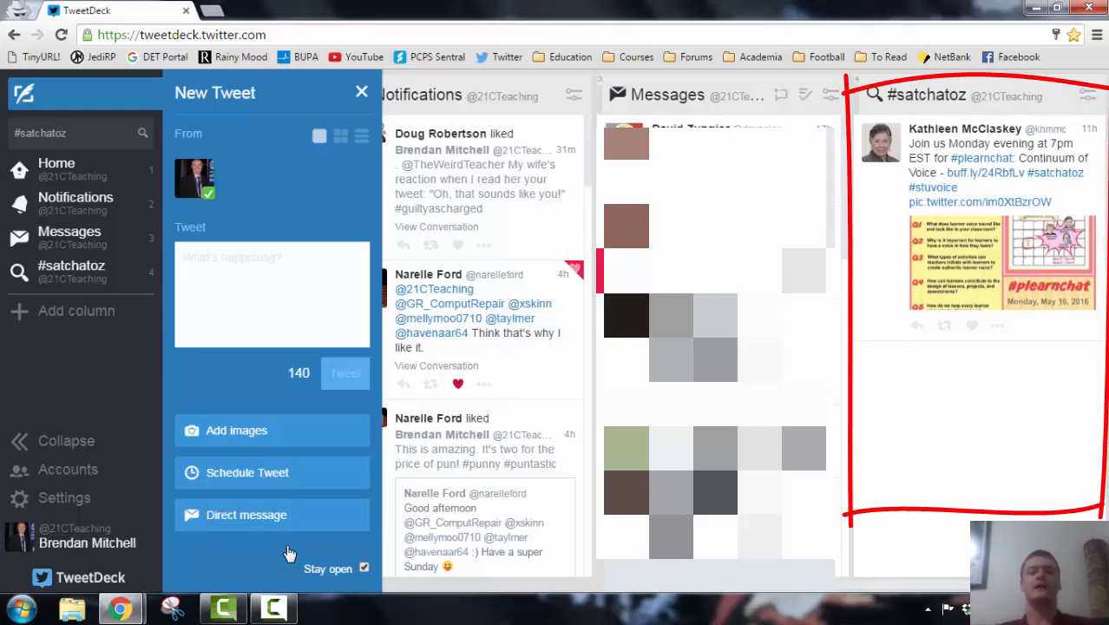
mouse_move(26, 501)
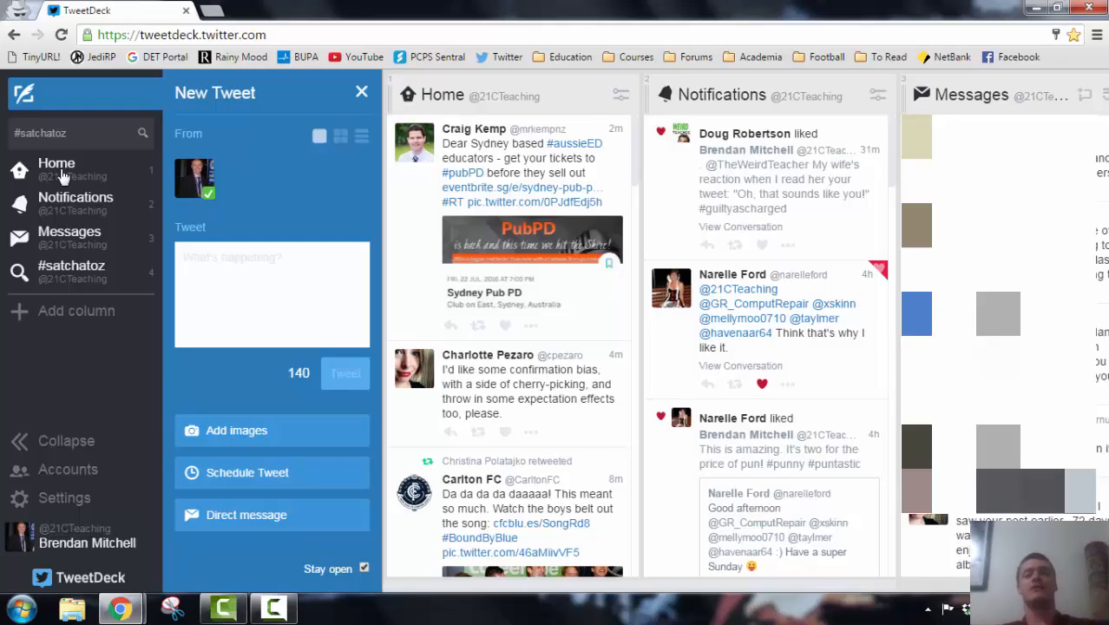
mouse_move(83, 277)
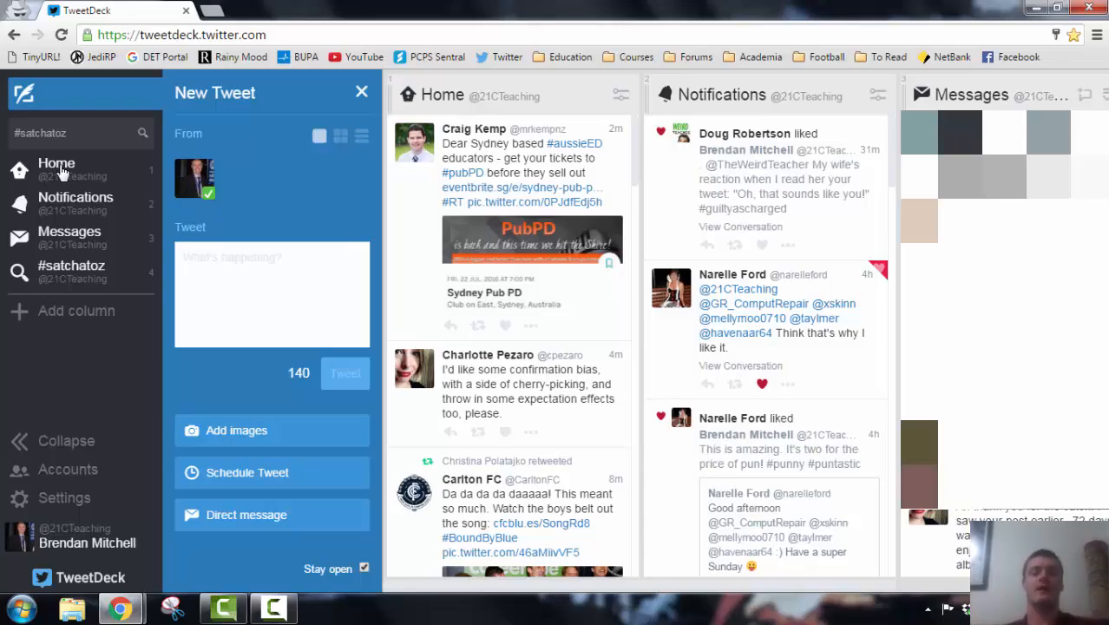
mouse_move(269, 258)
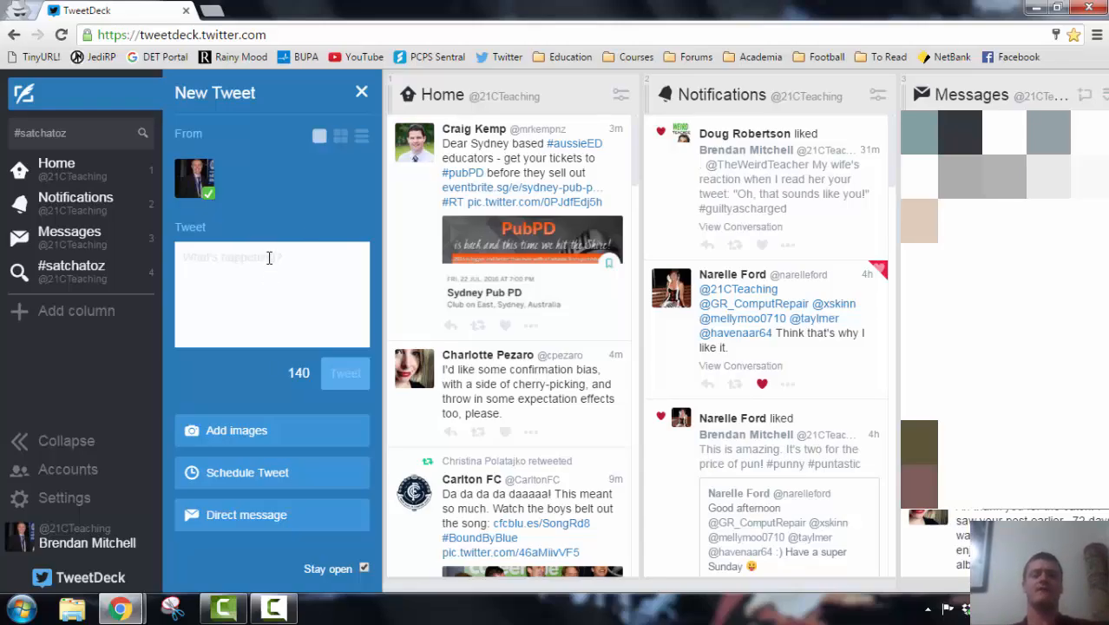
mouse_move(298, 159)
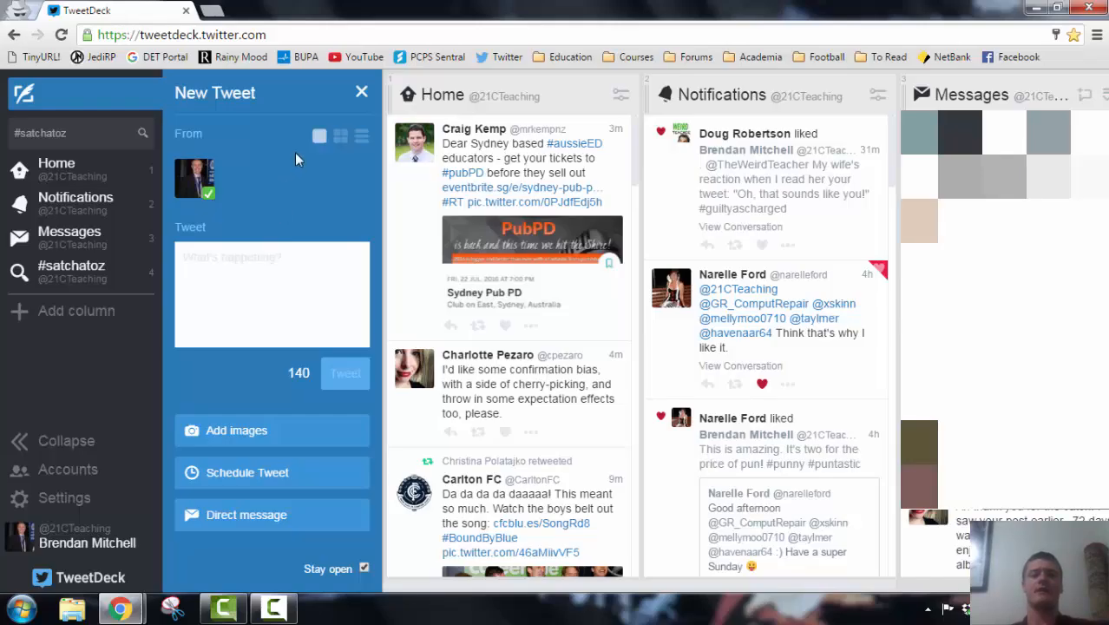
mouse_move(356, 569)
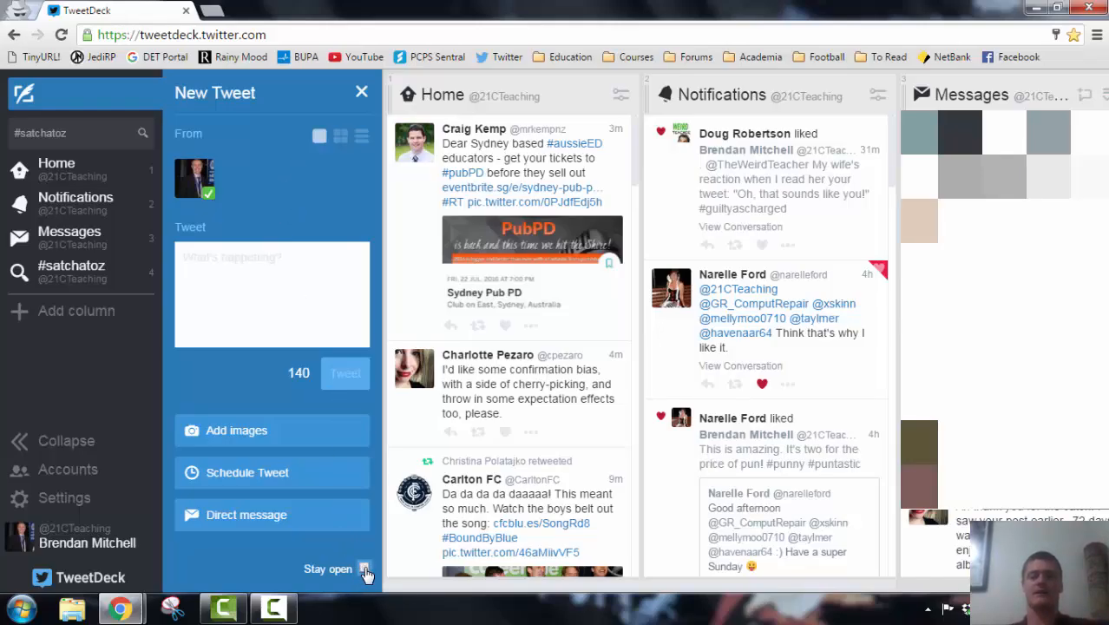
left_click(361, 93)
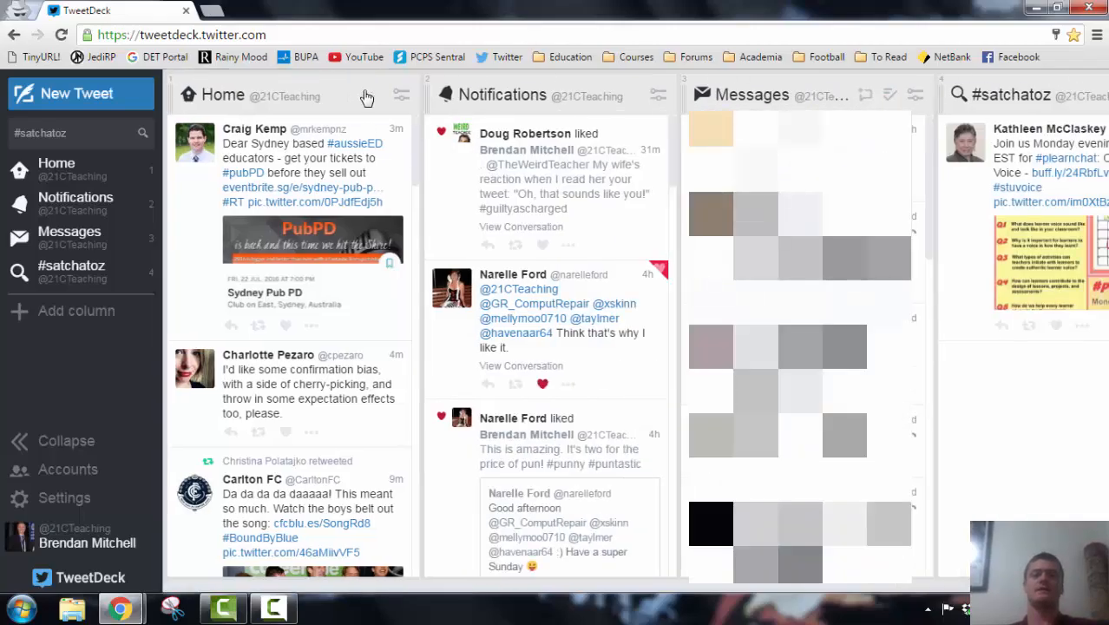
mouse_move(108, 103)
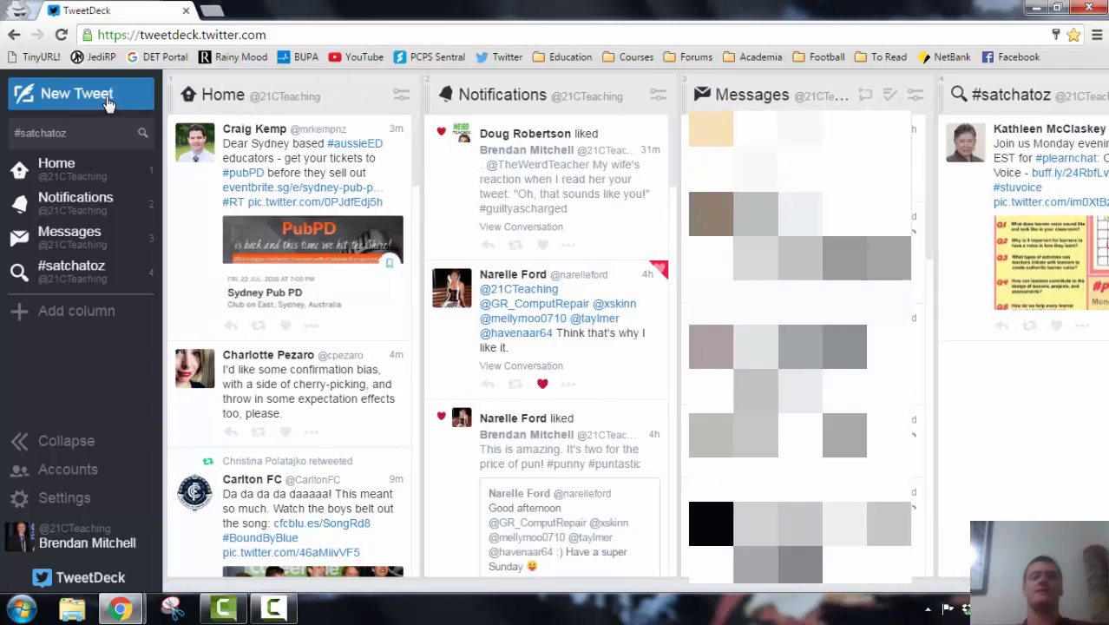
left_click(76, 93)
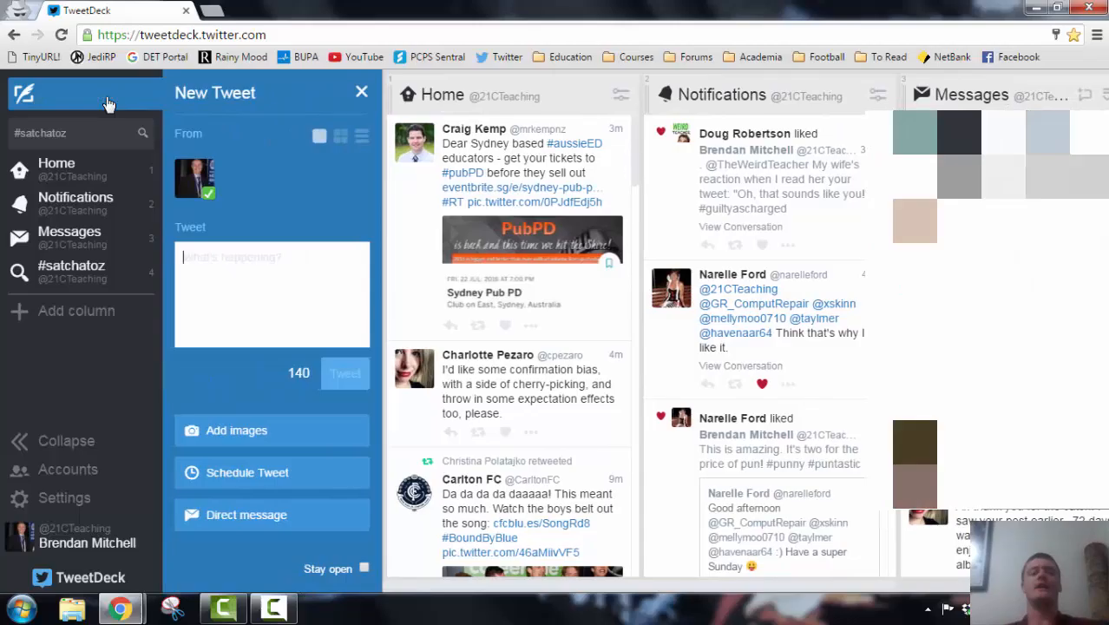
mouse_move(287, 421)
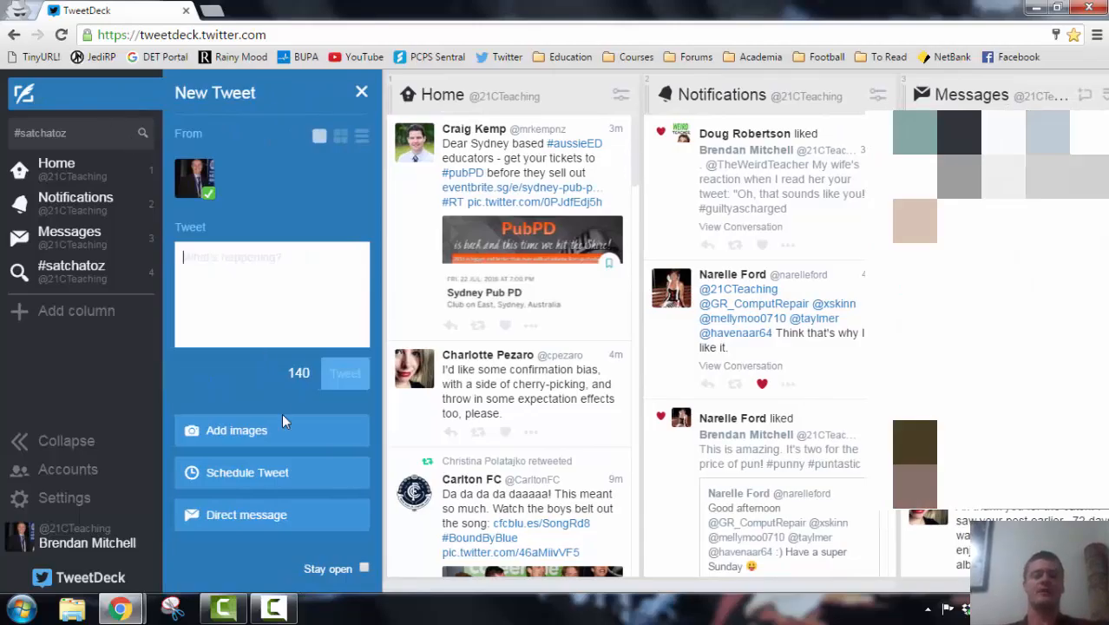
left_click(364, 568)
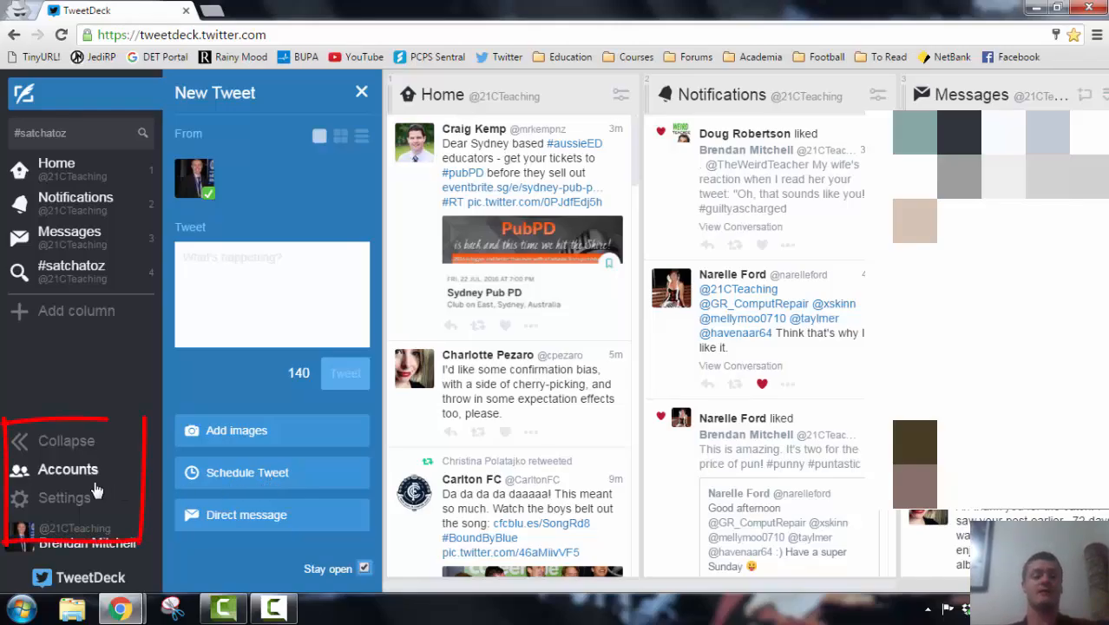
mouse_move(73, 510)
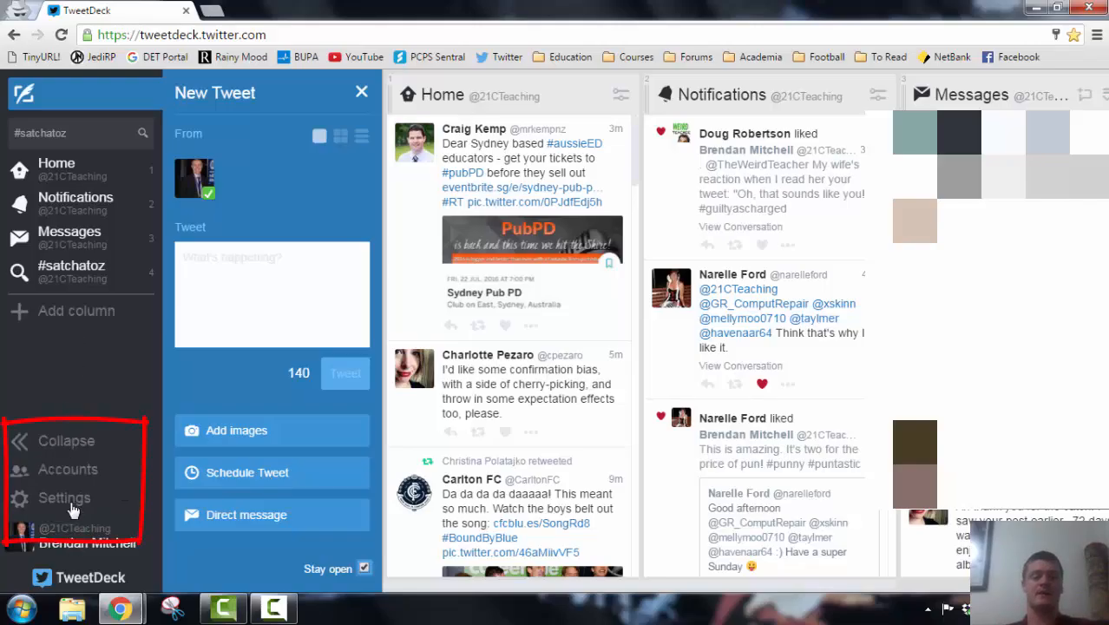
mouse_move(66, 441)
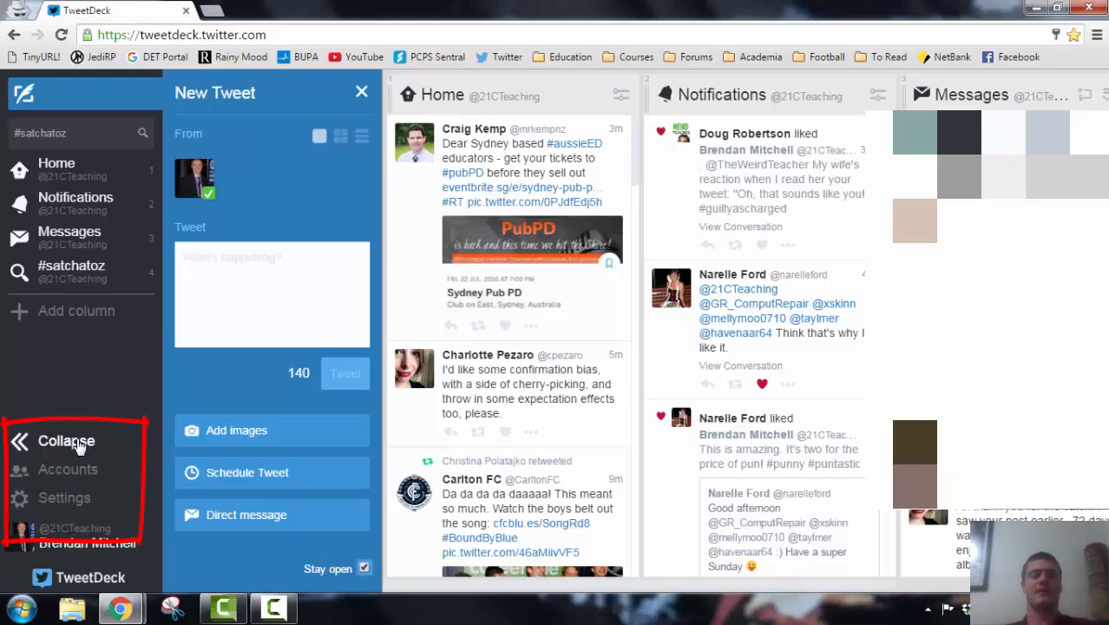
left_click(66, 441)
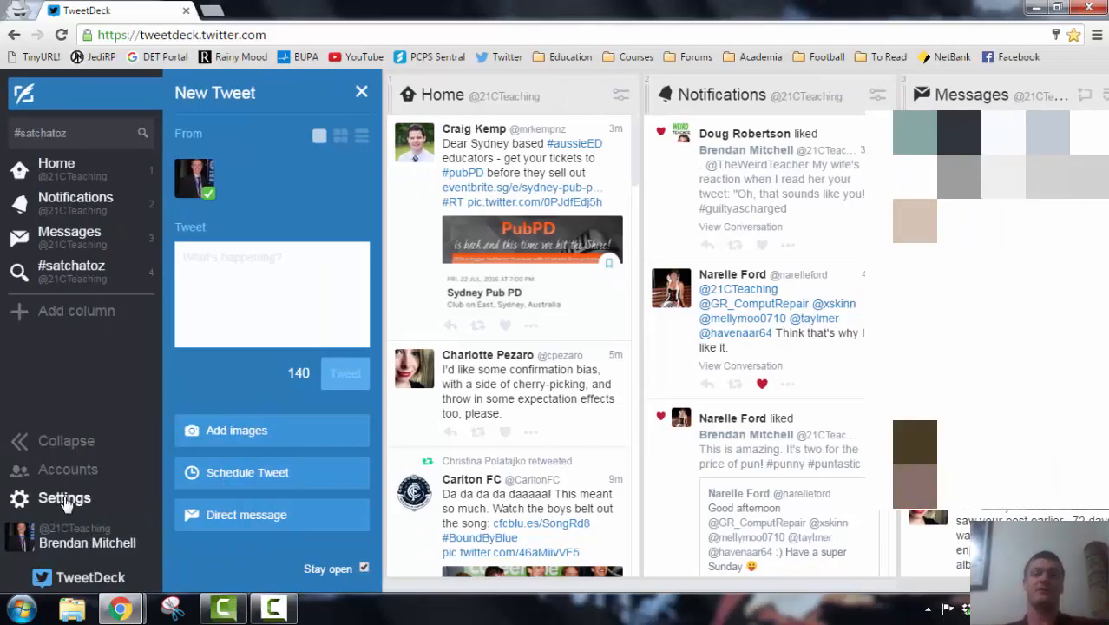
mouse_move(68, 469)
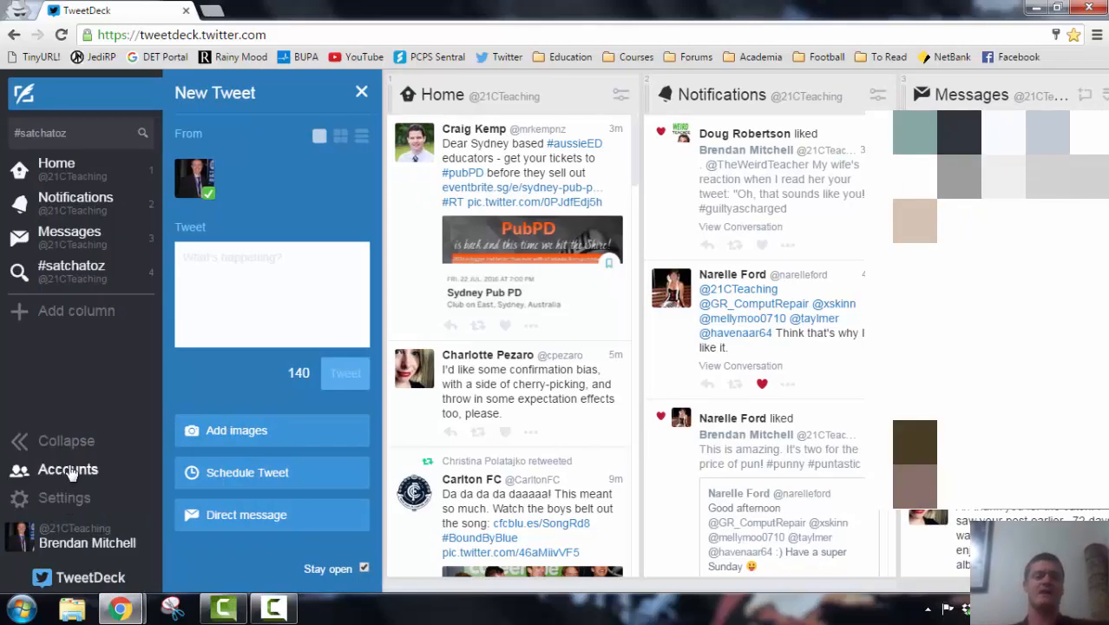
Review the linked Twitter account details in the Accounts panel, then close it.
left_click(68, 469)
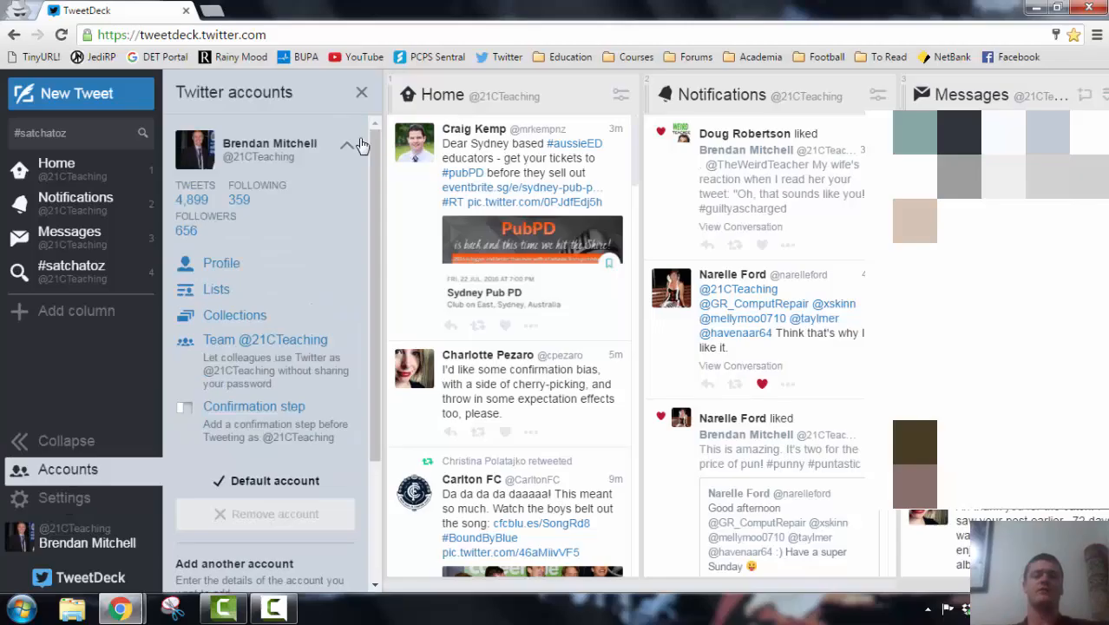
scroll("down", 3)
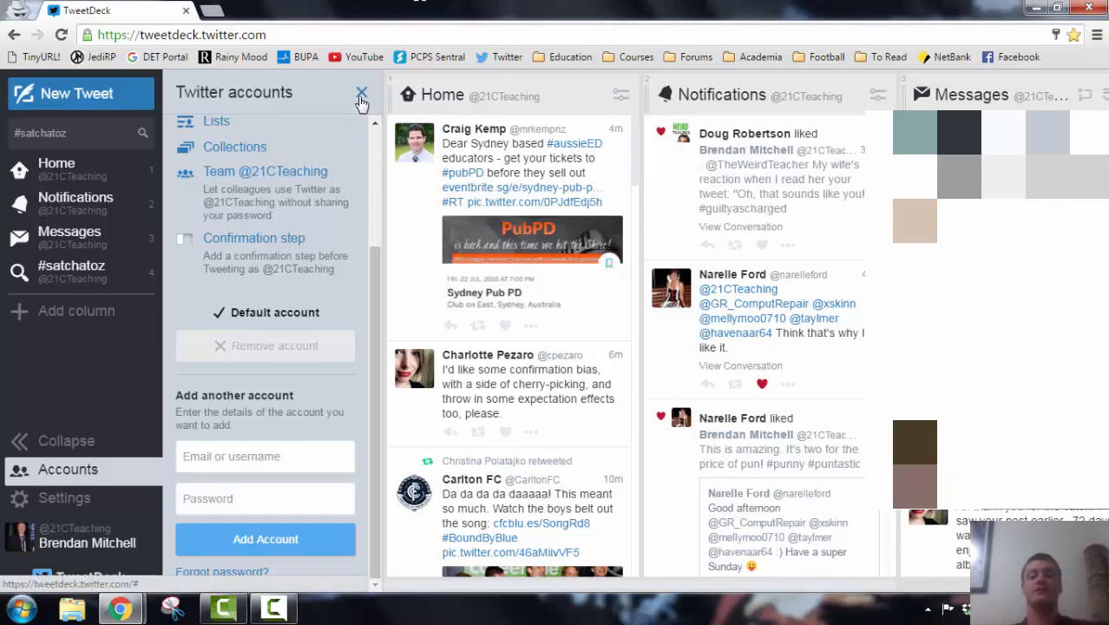
left_click(362, 93)
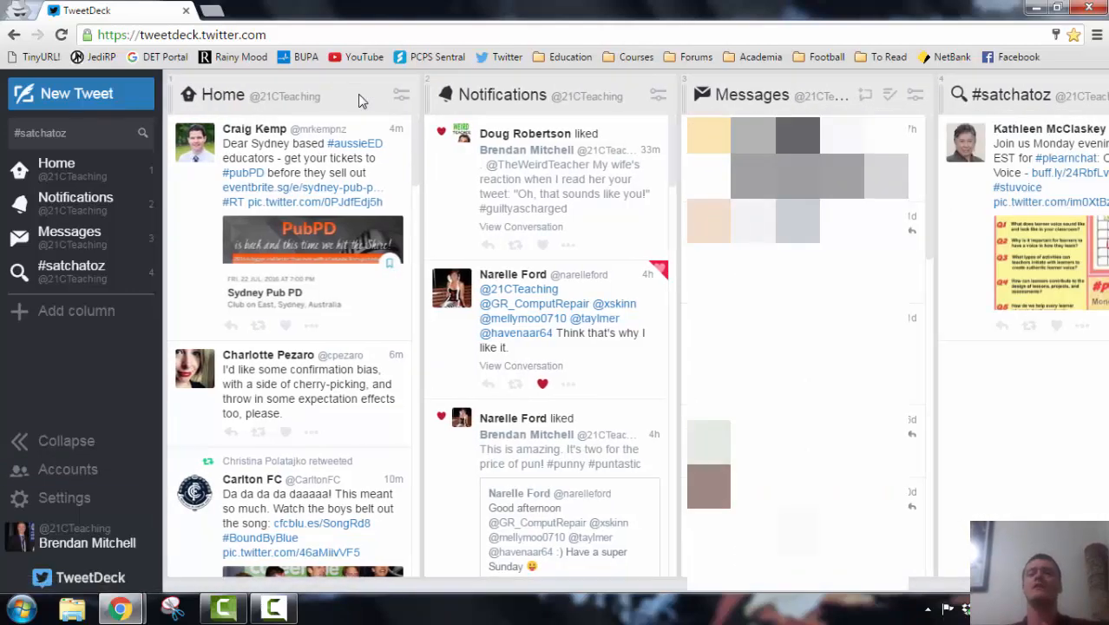